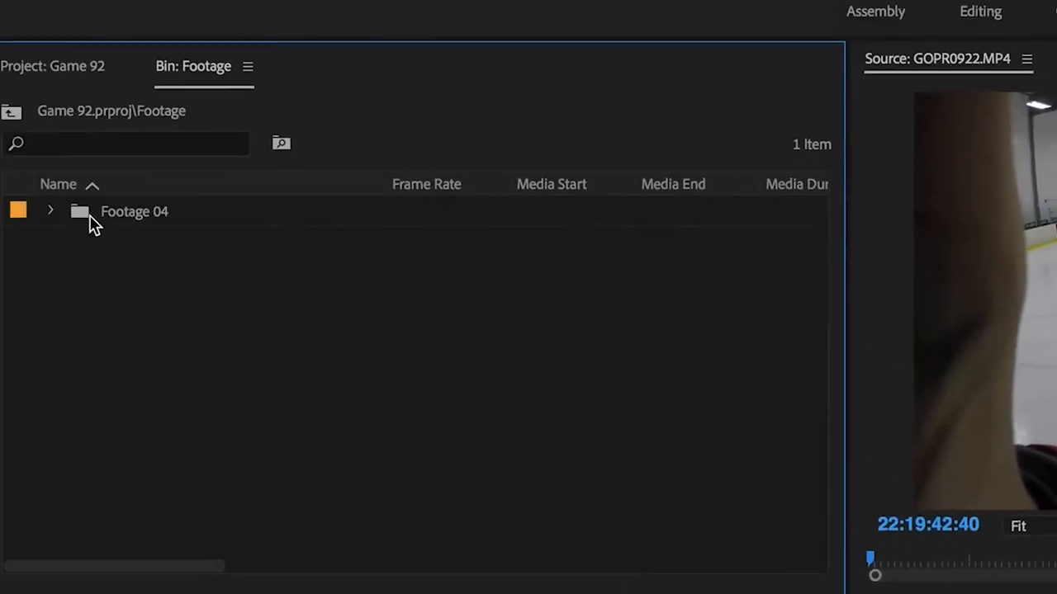
# Apply the GoPro Hero 4 colour preset from Effects > Presets to the rink clip.
pyautogui.click(50, 211)
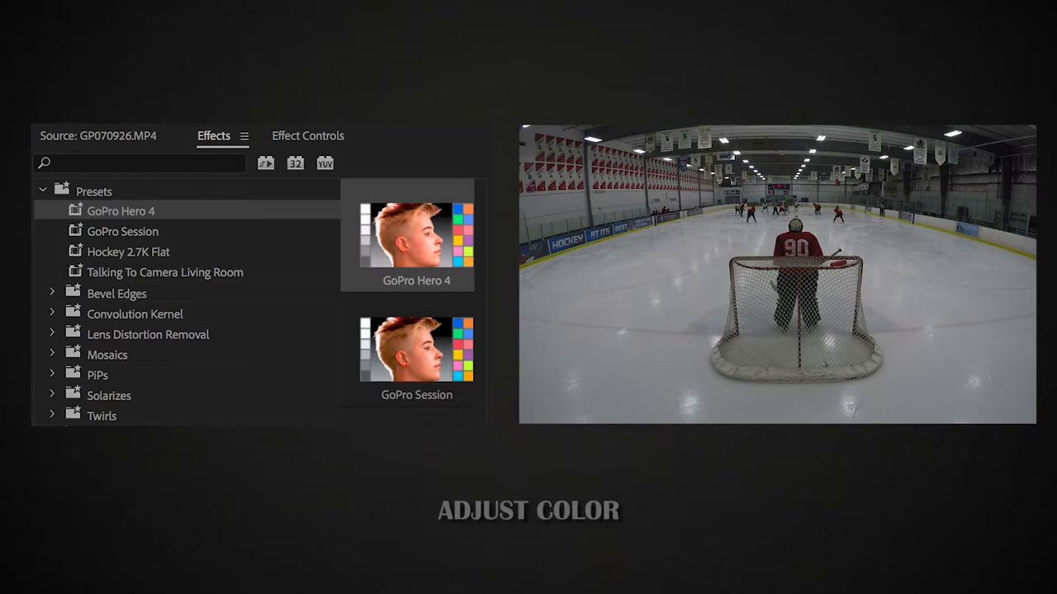
pyautogui.moveTo(110, 418)
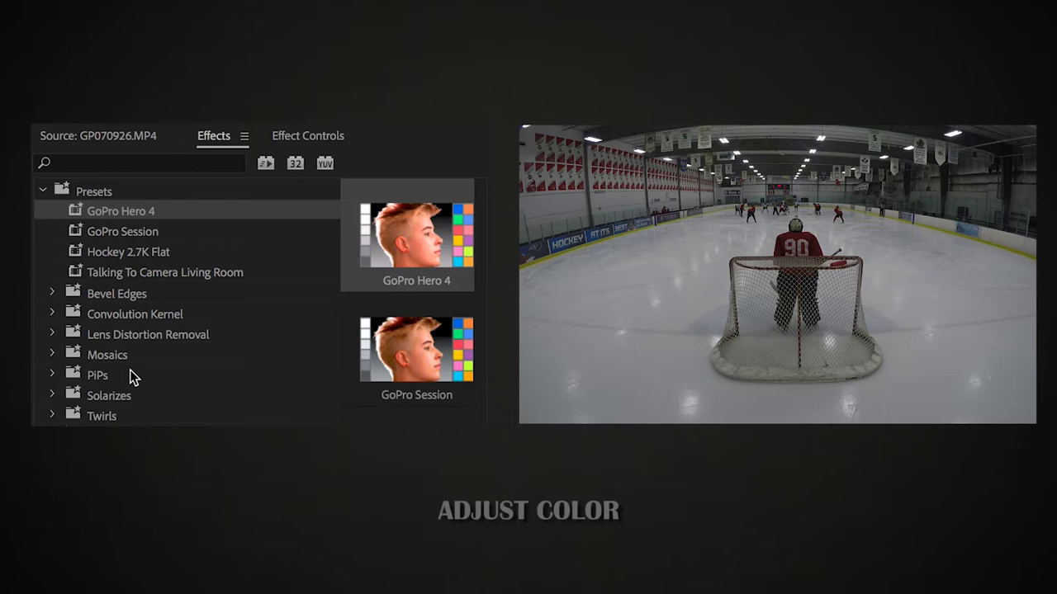
pyautogui.moveTo(138, 231)
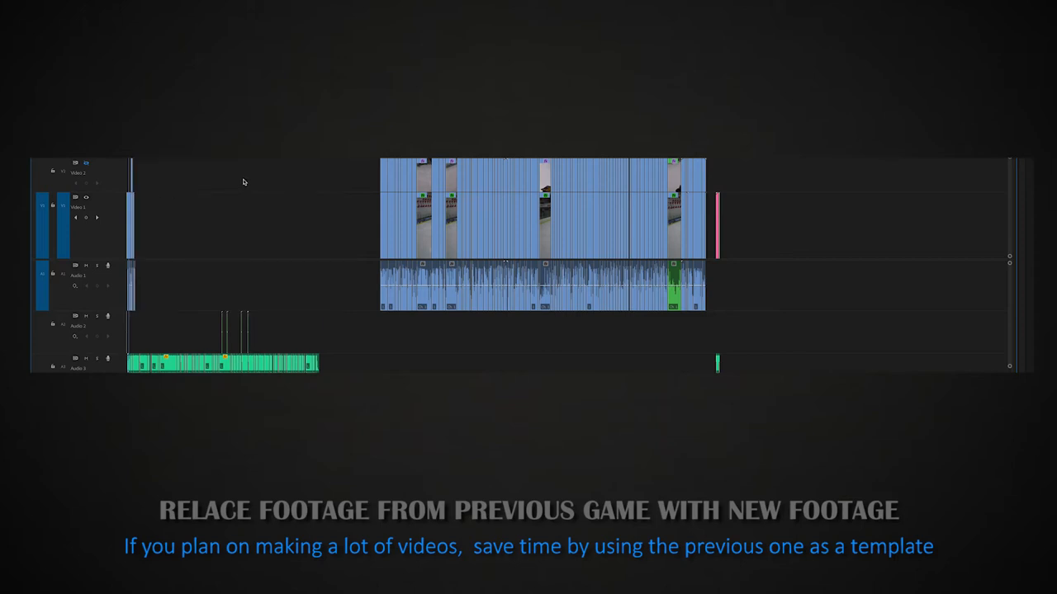
pyautogui.moveTo(313, 164)
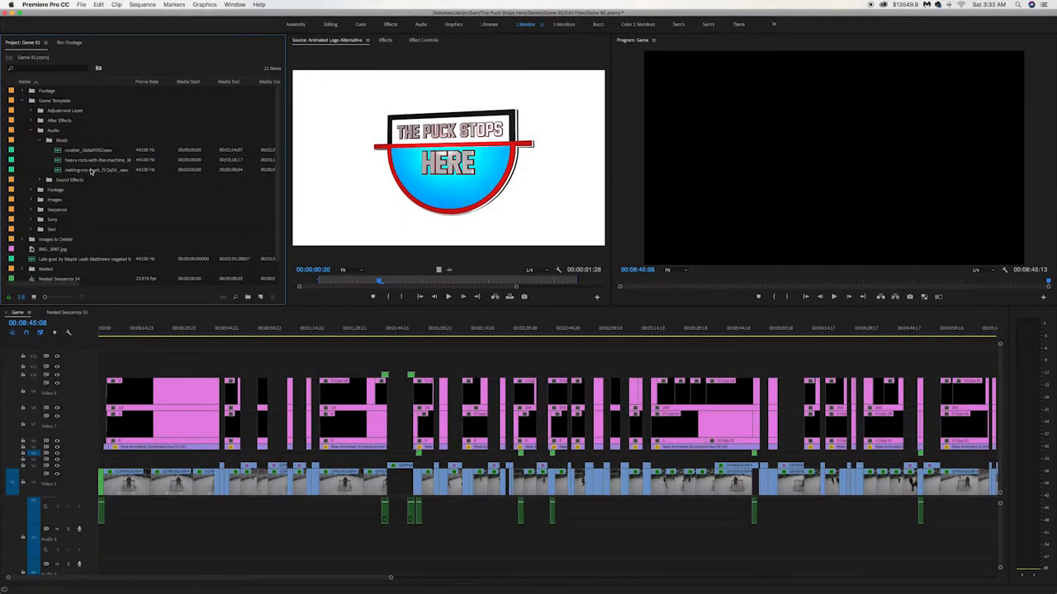
# Expand Game Template > Audio > Music in the Project panel to list the music files.
pyautogui.click(88, 149)
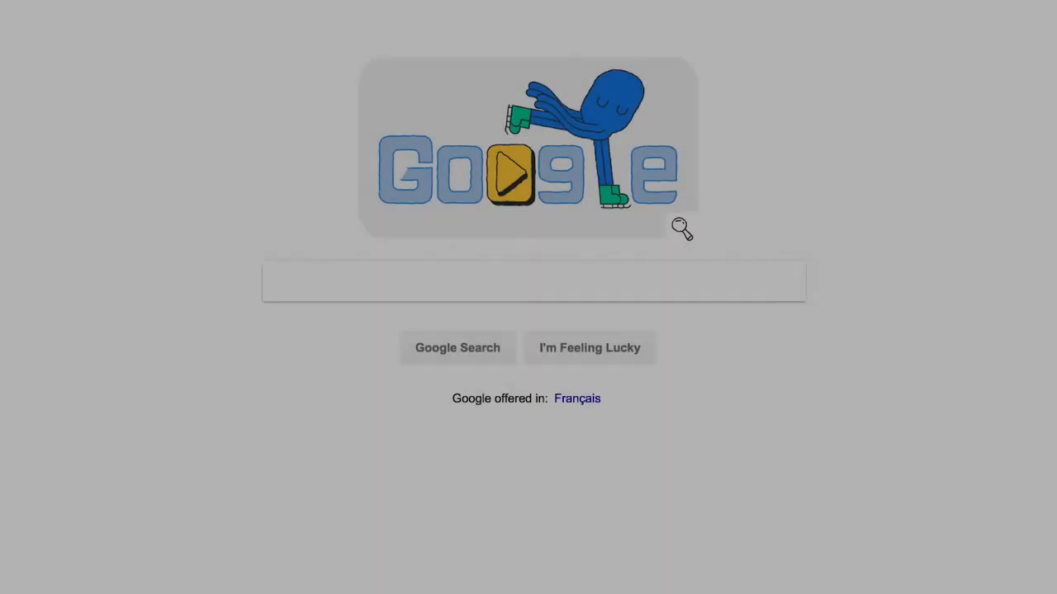
# Search Google for 'youtube audio library' and open the Audio Library - YouTube result.
pyautogui.write('youtu')
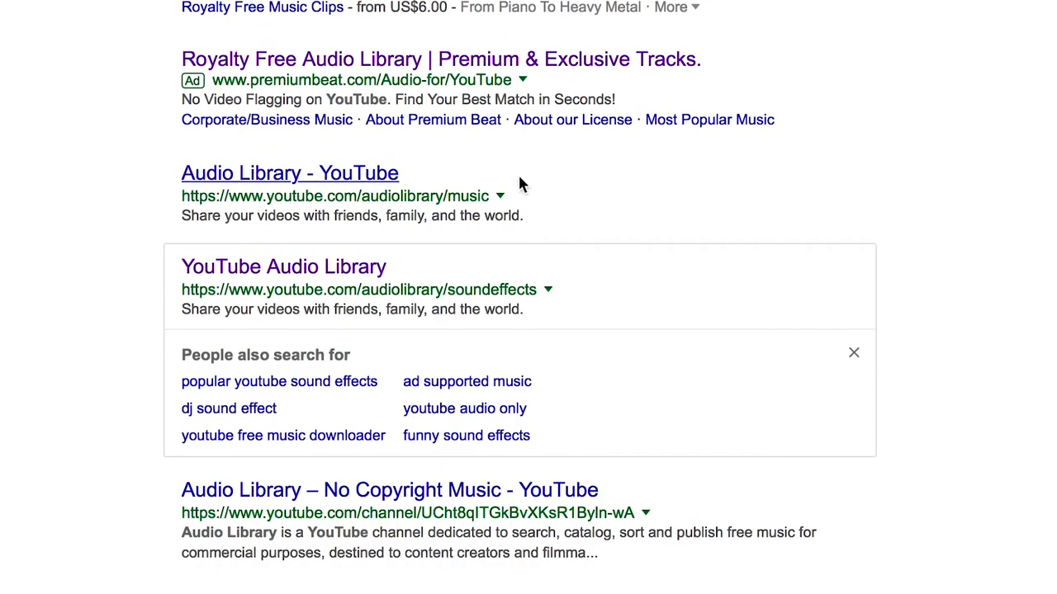
pyautogui.click(289, 172)
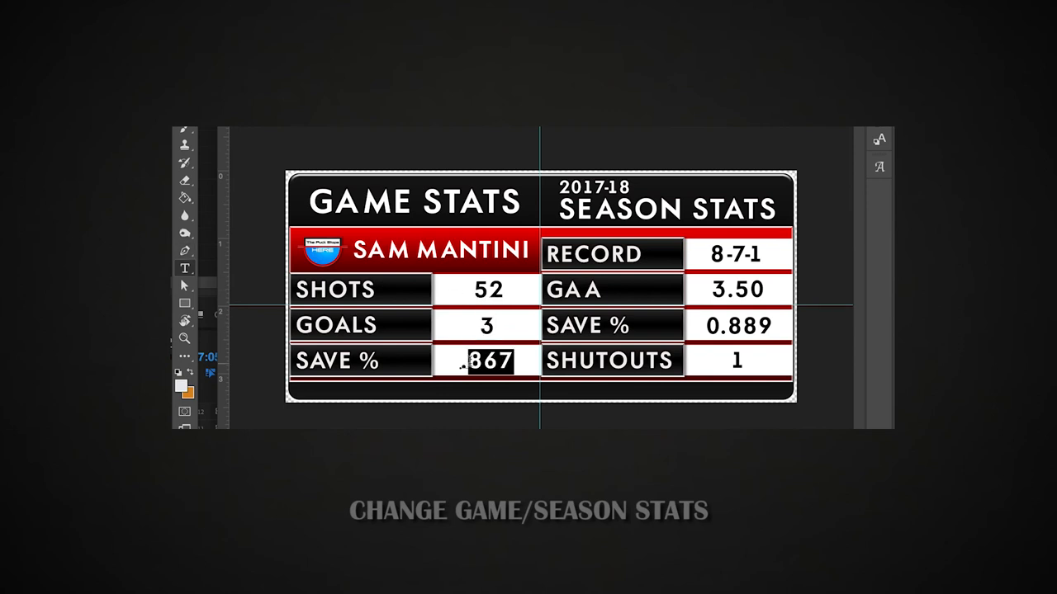
# Change the stats graphic's game save percentage to .942 and season to 0.894.
pyautogui.write('.942')
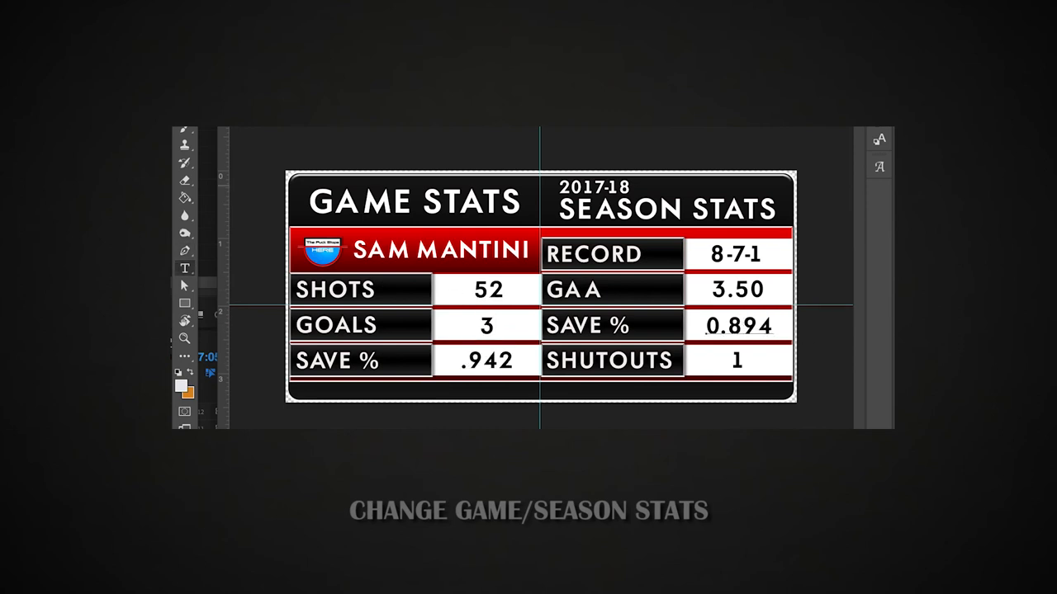